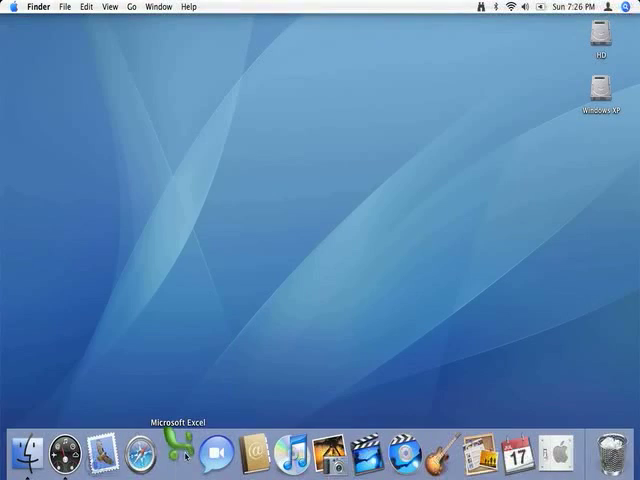
Launch Excel from the Dock and open a blank Excel Workbook from the Project Gallery
{"action": "left_click", "coordinate": [184, 452]}
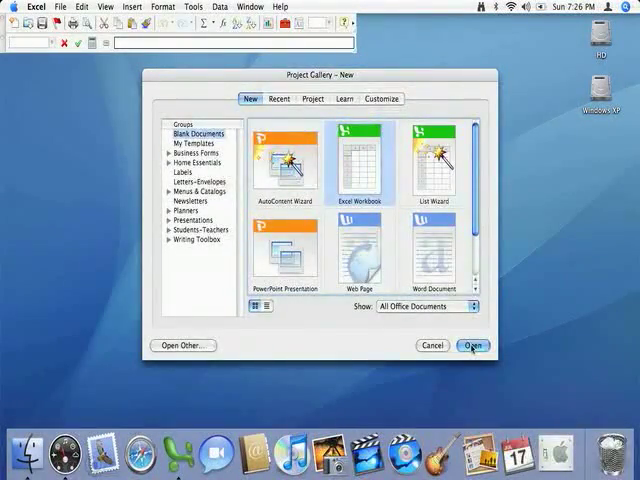
{"action": "left_click", "coordinate": [472, 344]}
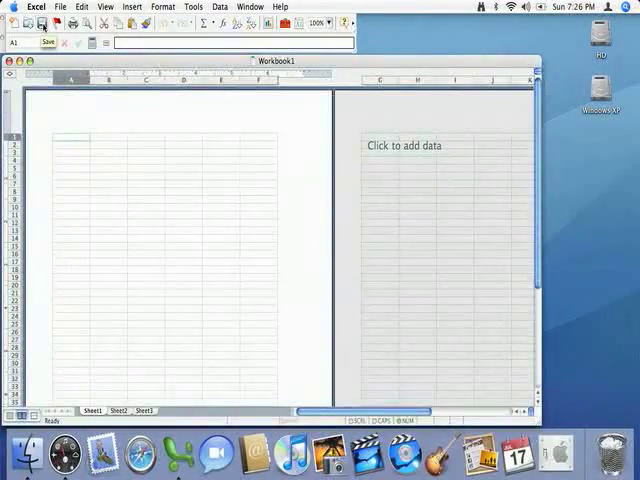
Save the blank workbook to the Desktop as Spelling Report Chart.xls
{"action": "left_click", "coordinate": [60, 8]}
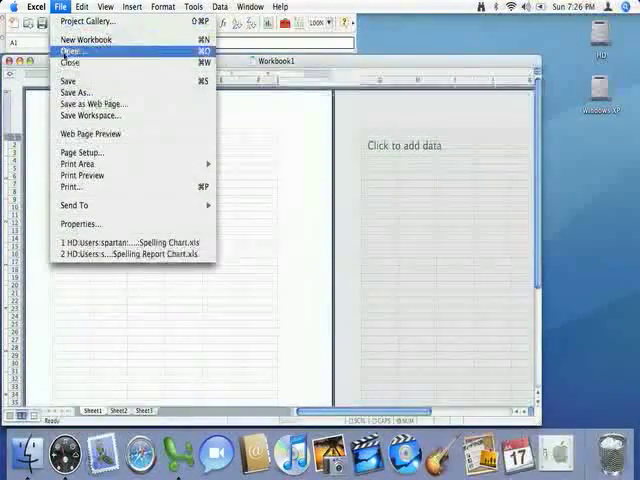
{"action": "mouse_move", "coordinate": [80, 92]}
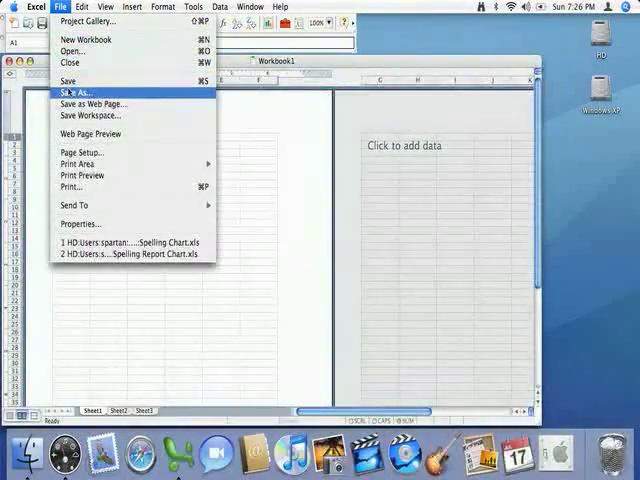
{"action": "left_click", "coordinate": [76, 92]}
{"action": "type", "text": "Spelling Report Chart.xls"}
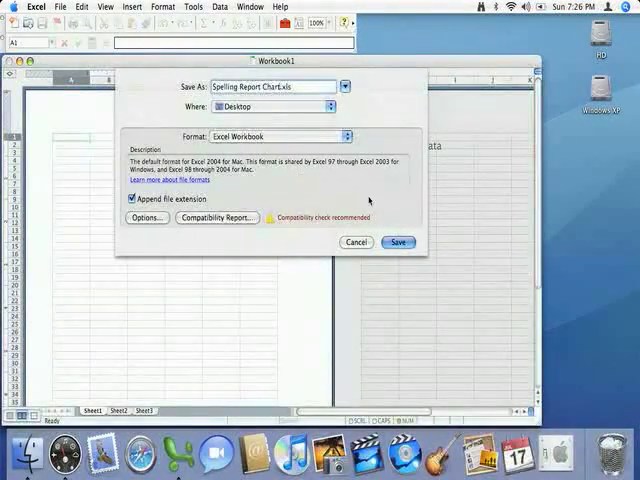
{"action": "left_click", "coordinate": [400, 242]}
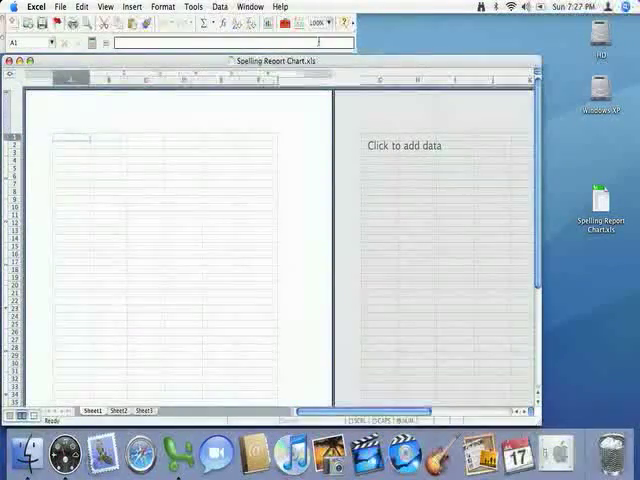
Raise the Zoom percentage twice so the worksheet cells appear much larger
{"action": "left_click", "coordinate": [324, 22]}
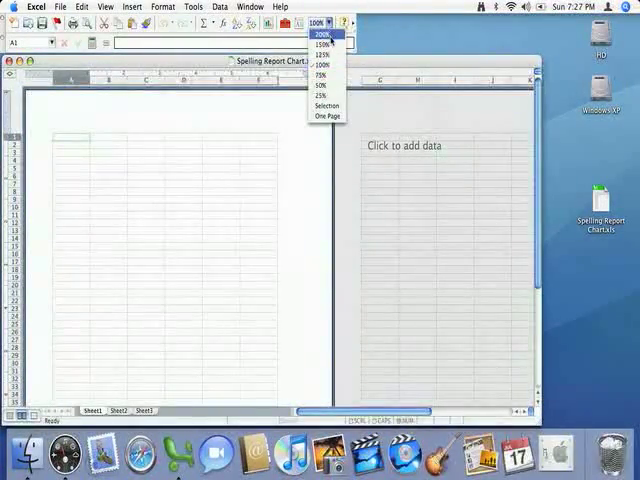
{"action": "left_click", "coordinate": [324, 64]}
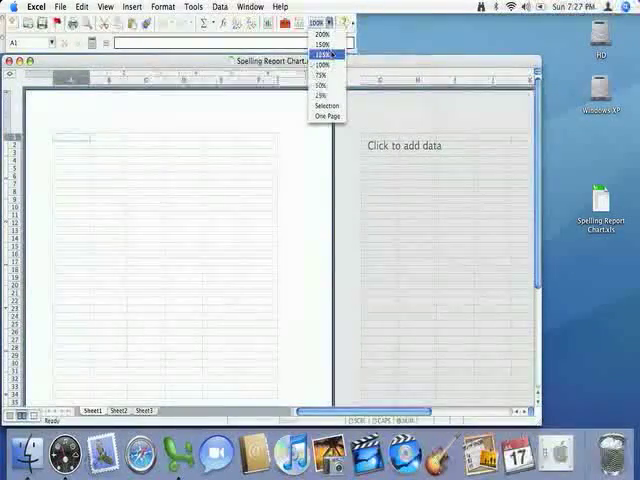
{"action": "left_click", "coordinate": [324, 44]}
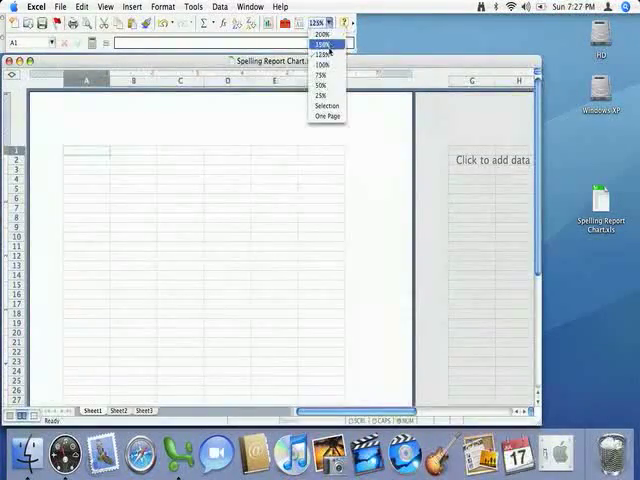
{"action": "left_click", "coordinate": [322, 44]}
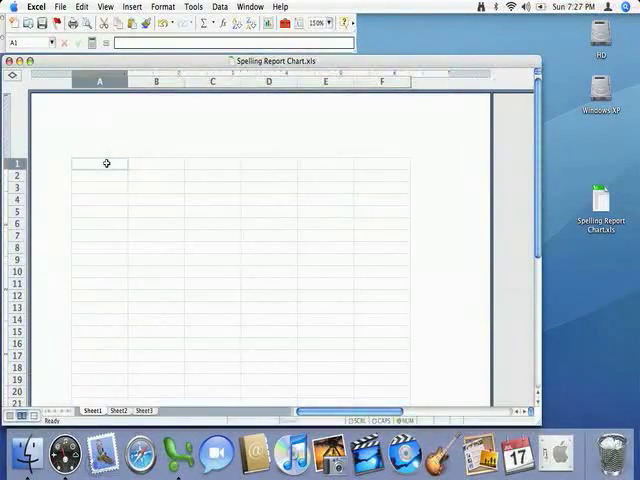
Enter headings Unit 1, Unit 2, Unit 3, Midterm, Unit 4, Unit 5 in A1–F1, then select A2
{"action": "type", "text": "Unit 1"}
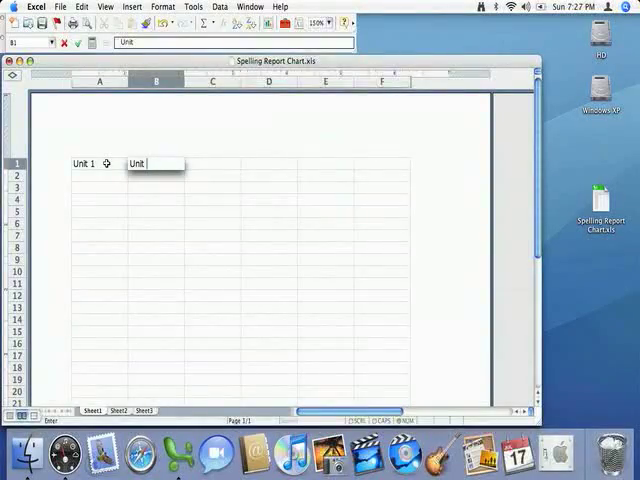
{"action": "type", "text": "Unit 2"}
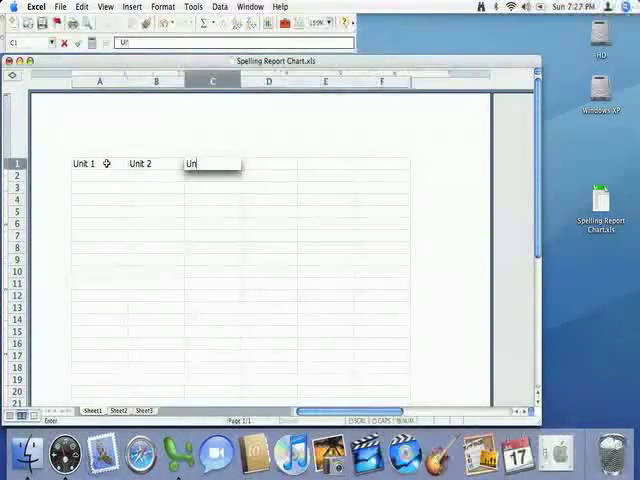
{"action": "type", "text": "Midterm"}
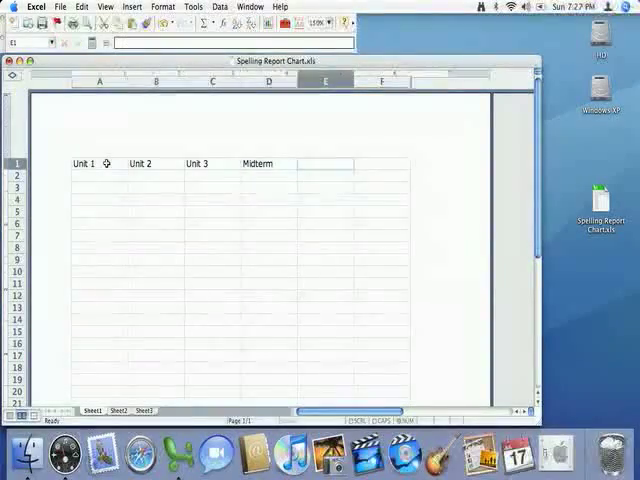
{"action": "type", "text": "Unit 4"}
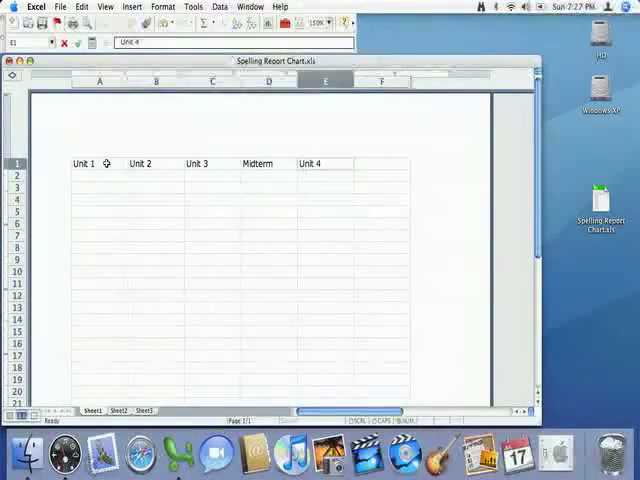
{"action": "type", "text": "Unit 5"}
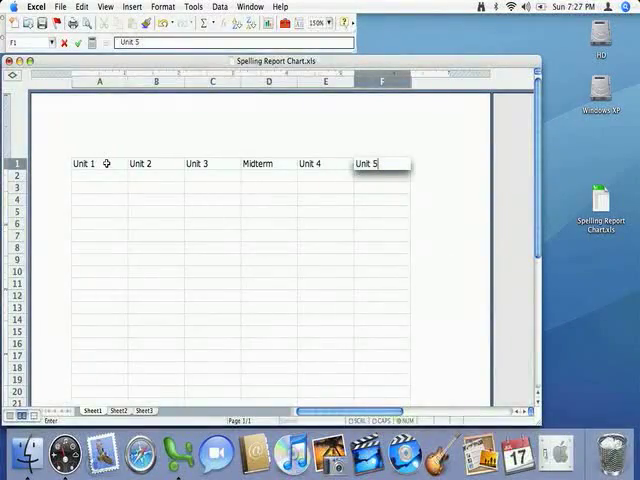
{"action": "mouse_move", "coordinate": [122, 160]}
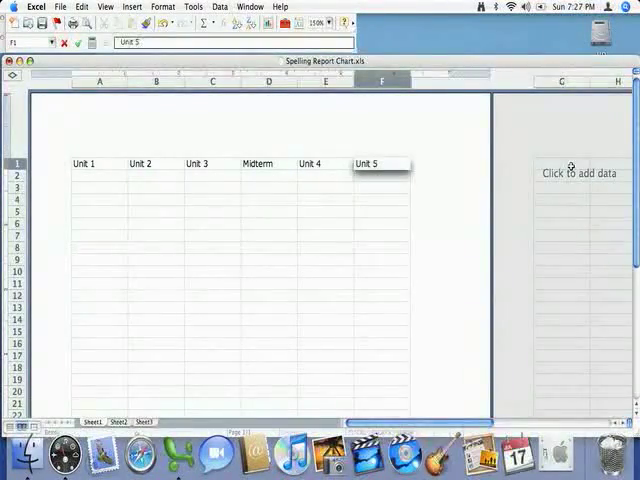
{"action": "left_click", "coordinate": [572, 164]}
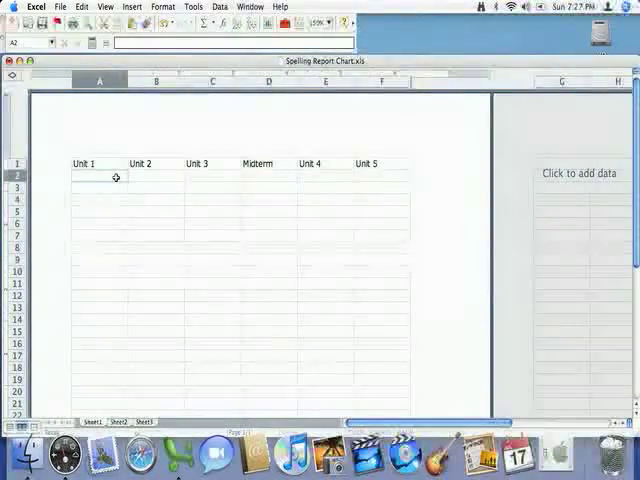
Enter the scores 97, 90, 90 and 85 across row 2 under the headings
{"action": "type", "text": "9"}
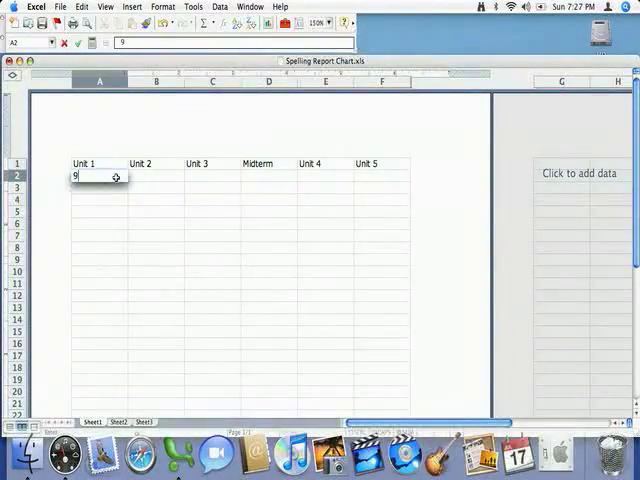
{"action": "type", "text": "7"}
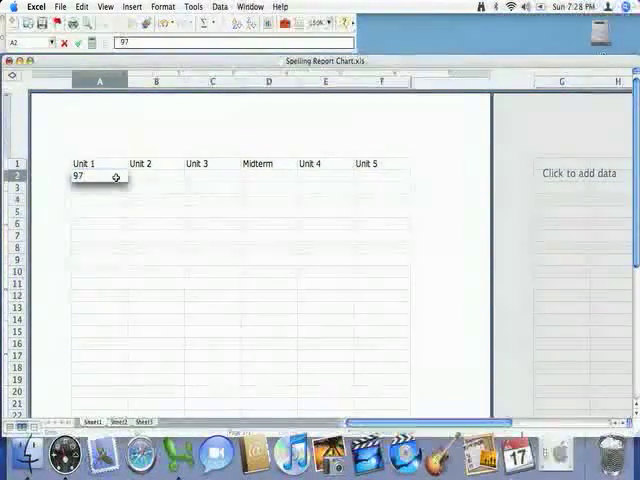
{"action": "key", "text": "Tab"}
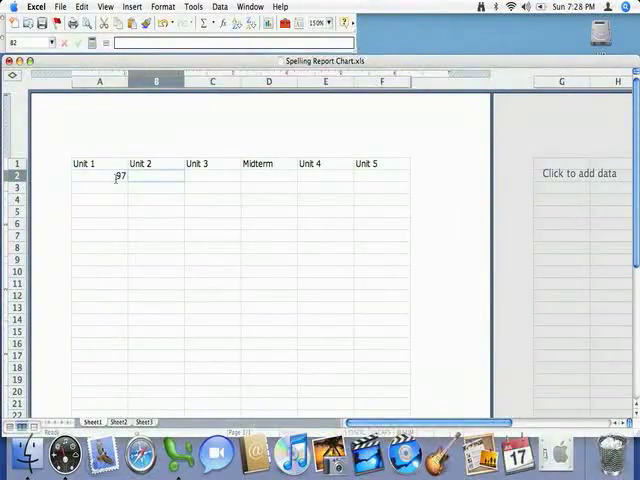
{"action": "type", "text": "90"}
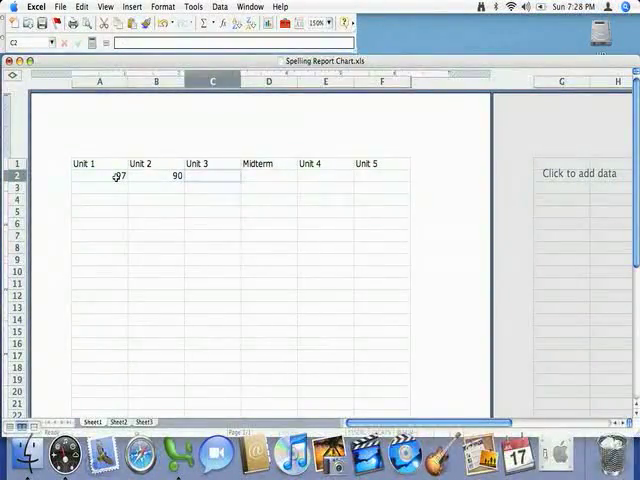
{"action": "type", "text": "90"}
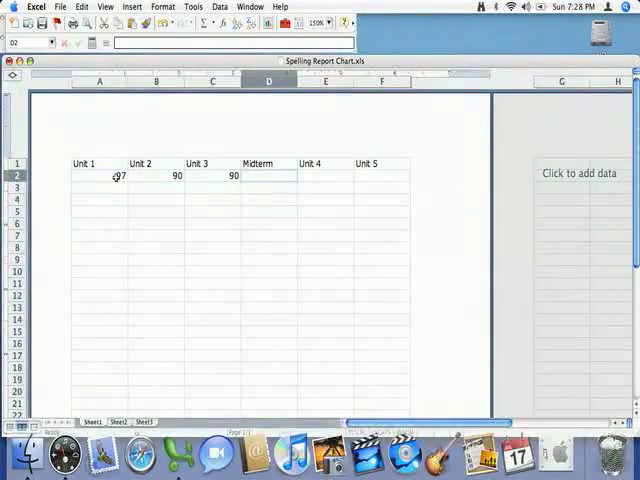
{"action": "type", "text": "85"}
{"action": "left_click", "coordinate": [382, 176]}
{"action": "type", "text": "5"}
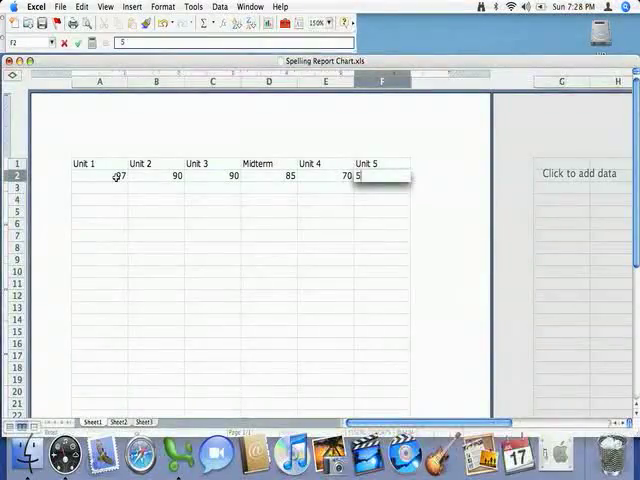
{"action": "key", "text": "Return"}
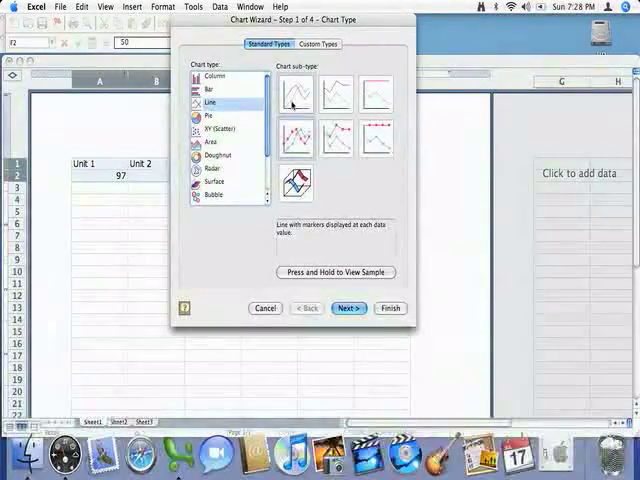
Preview the line-with-markers sample, then advance the Chart Wizard to the source data step
{"action": "left_click", "coordinate": [336, 272]}
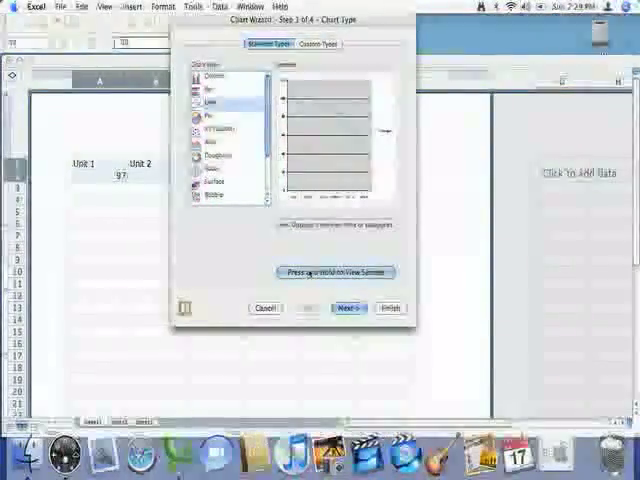
{"action": "left_click", "coordinate": [208, 104]}
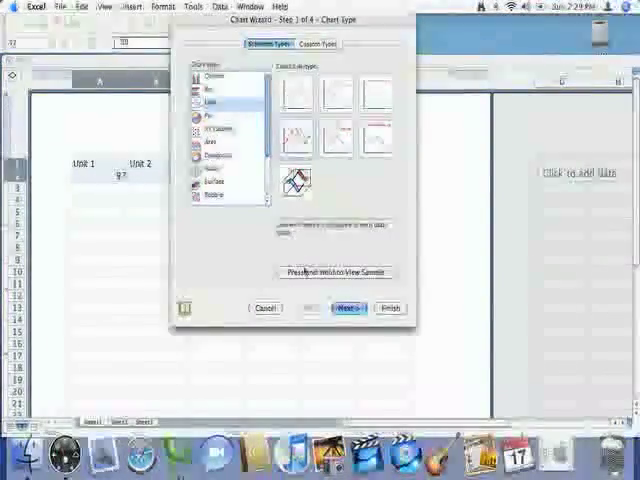
{"action": "left_click", "coordinate": [336, 272]}
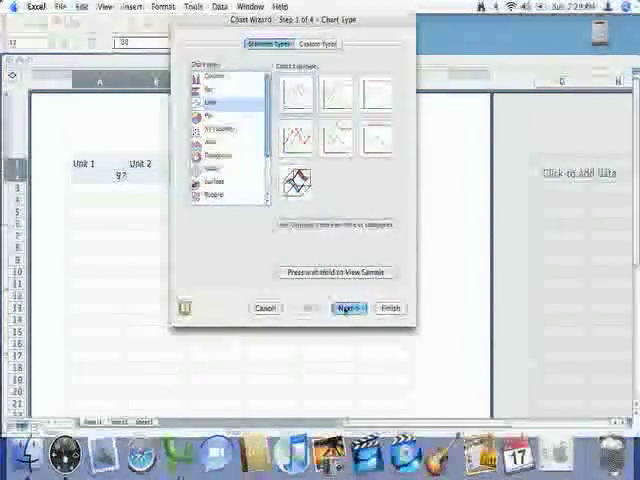
{"action": "left_click", "coordinate": [348, 308]}
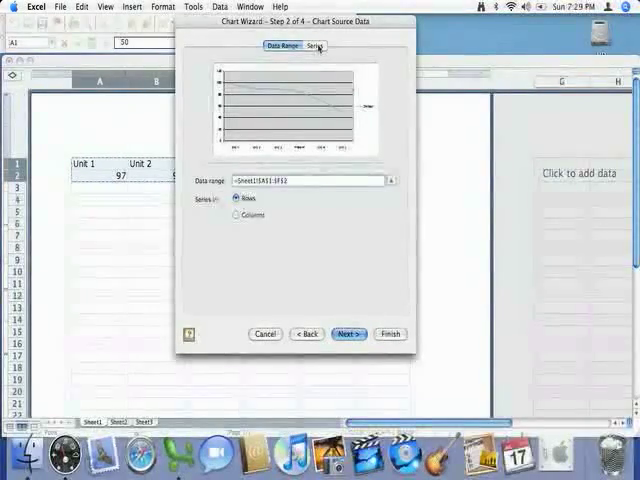
Name the data series Spelling Test Scores on the Series tab and continue to Chart Options
{"action": "left_click", "coordinate": [316, 46]}
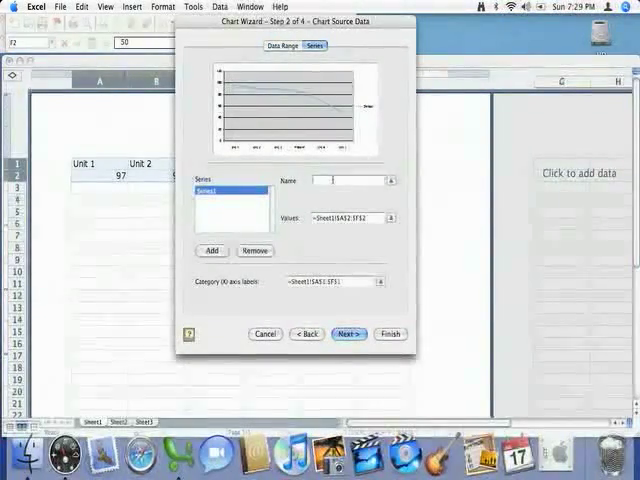
{"action": "type", "text": "Spd"}
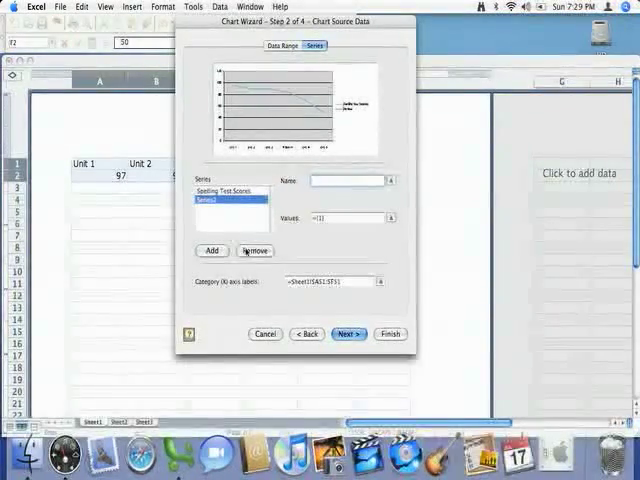
{"action": "left_click", "coordinate": [256, 252]}
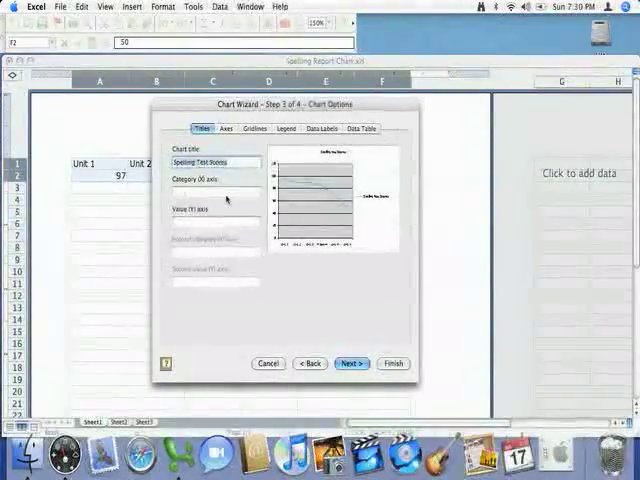
Title the X axis Test Number and Y axis Scores, then embed the chart as an object in Sheet1
{"action": "left_click", "coordinate": [216, 192]}
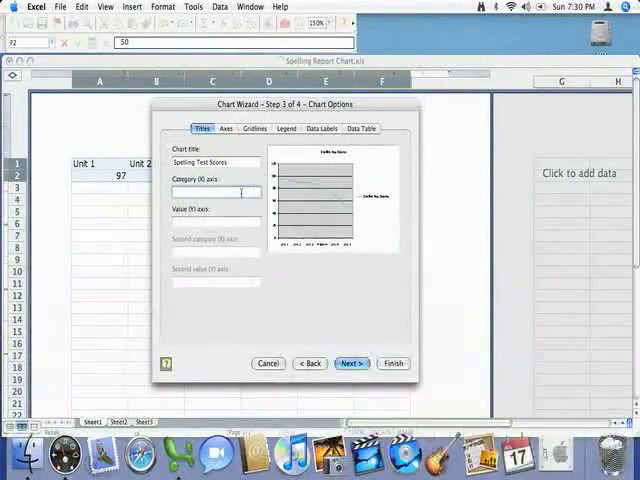
{"action": "type", "text": "Test Number"}
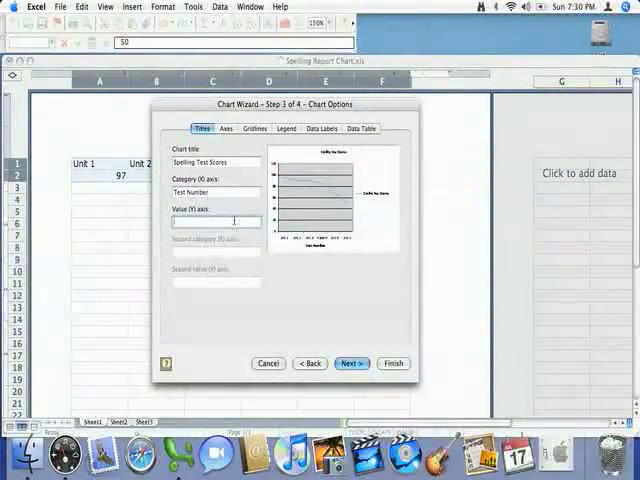
{"action": "type", "text": "Scores"}
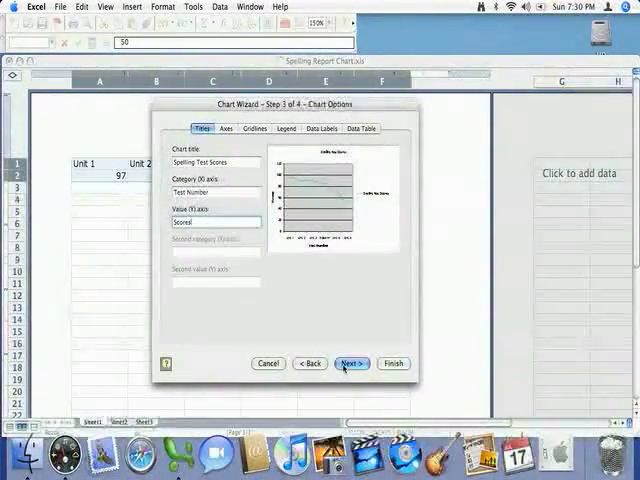
{"action": "left_click", "coordinate": [352, 364]}
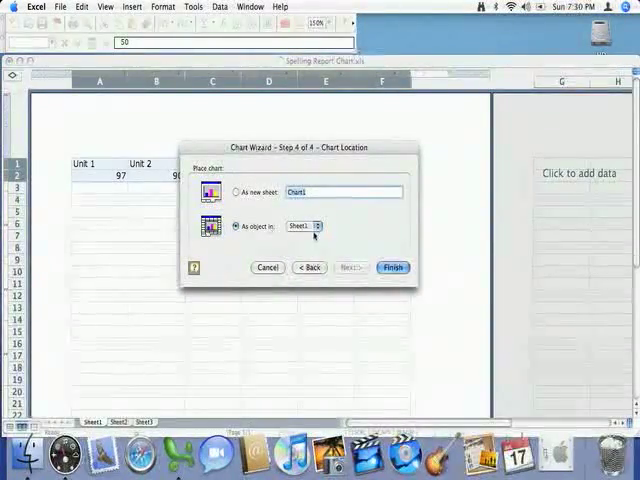
{"action": "left_click", "coordinate": [392, 268]}
{"action": "type", "text": "snap"}
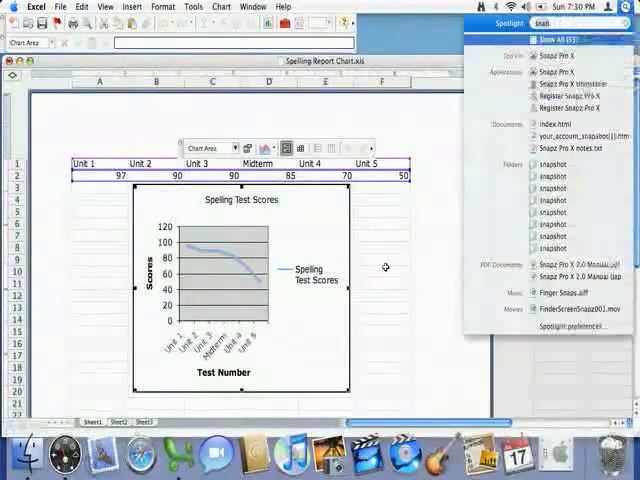
Search Spotlight for 'w' to find Word
{"action": "type", "text": "w"}
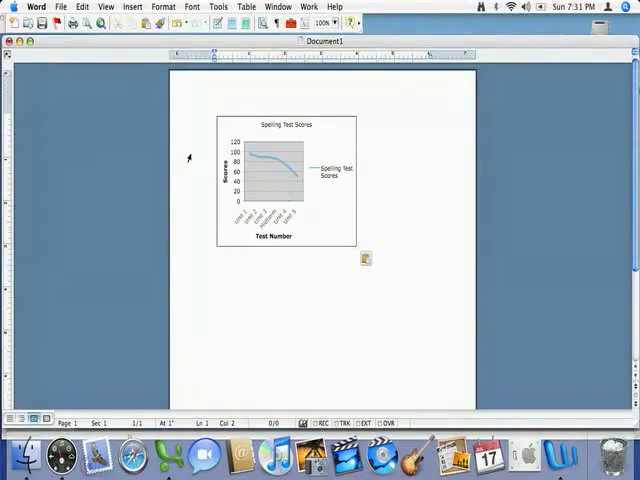
Set Document1 to landscape orientation in Page Setup
{"action": "left_click", "coordinate": [62, 6]}
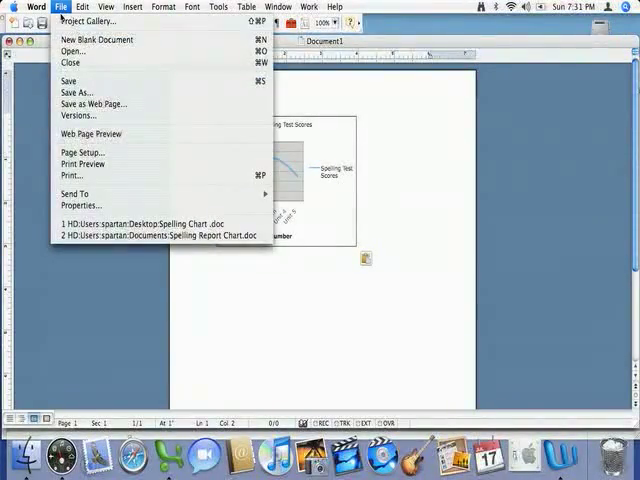
{"action": "left_click", "coordinate": [70, 174]}
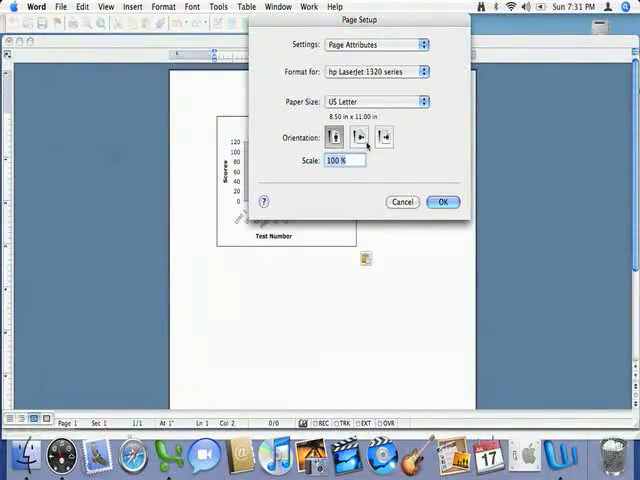
{"action": "left_click", "coordinate": [360, 136]}
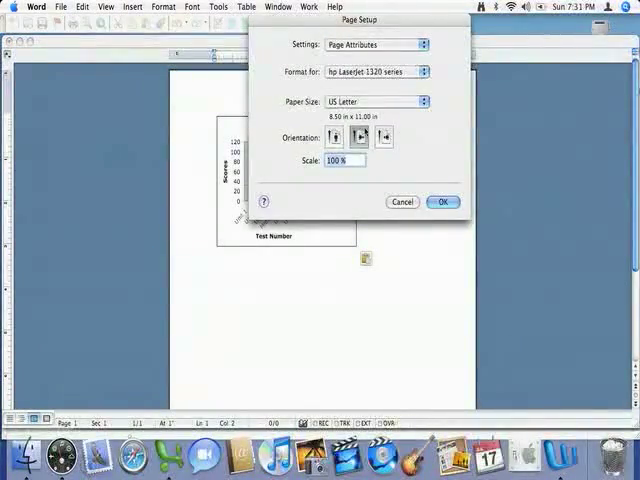
{"action": "left_click", "coordinate": [442, 200]}
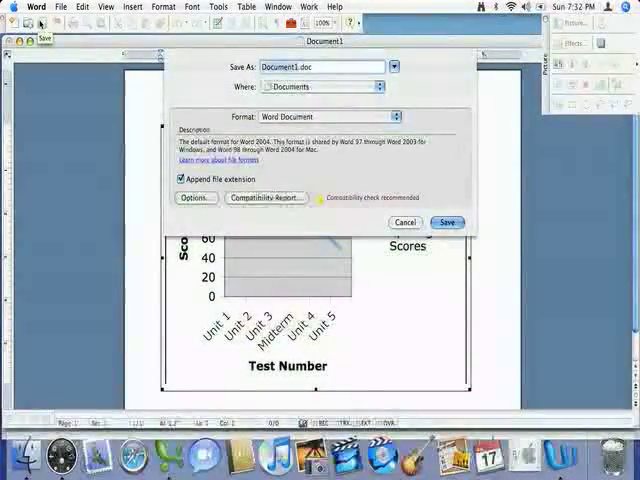
Name the document 'Spelling Chart' and save it to Documents as a Word file
{"action": "type", "text": "Spe1doc"}
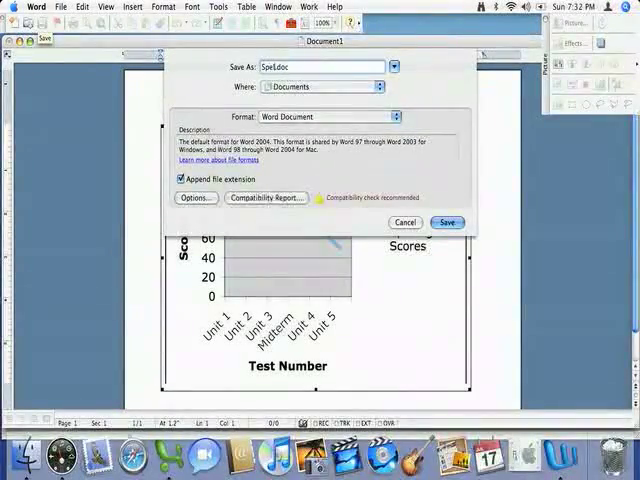
{"action": "type", "text": "Spelling Chart."}
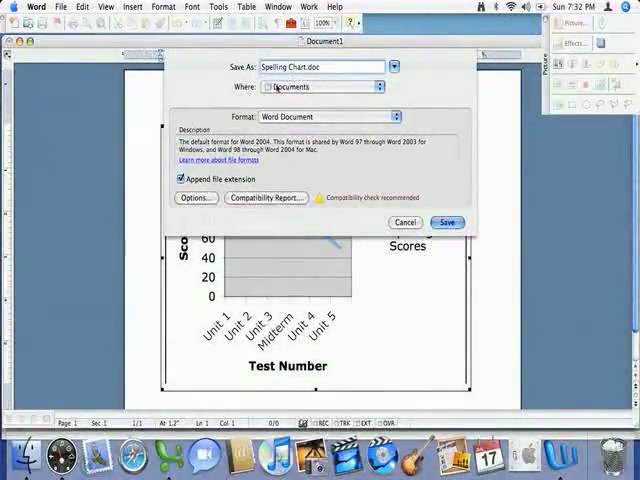
{"action": "left_click", "coordinate": [316, 86]}
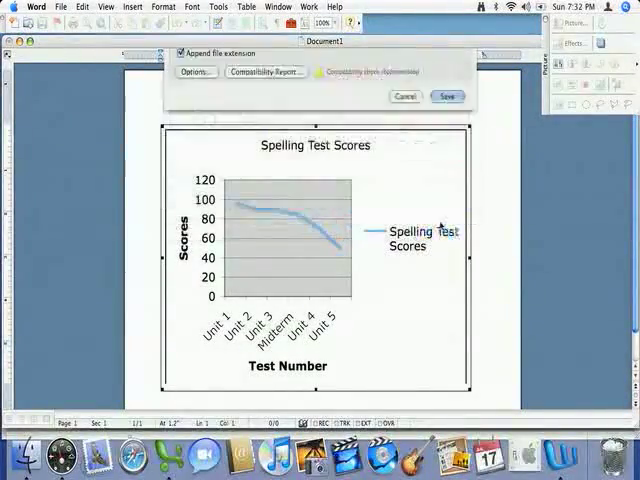
Print the chart document, then switch back to Excel and select the chart
{"action": "left_click", "coordinate": [448, 96]}
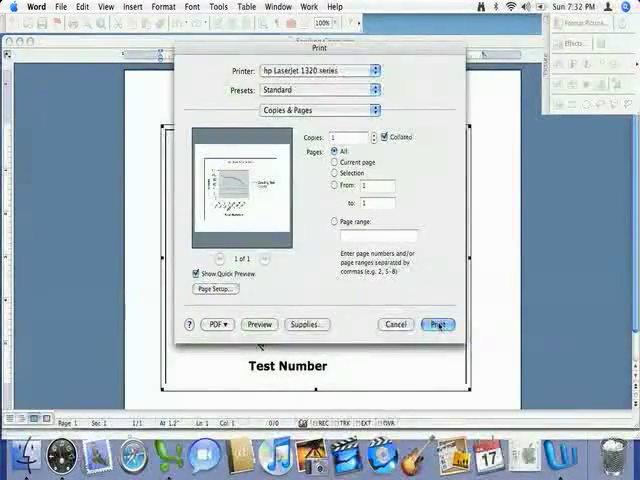
{"action": "left_click", "coordinate": [436, 324]}
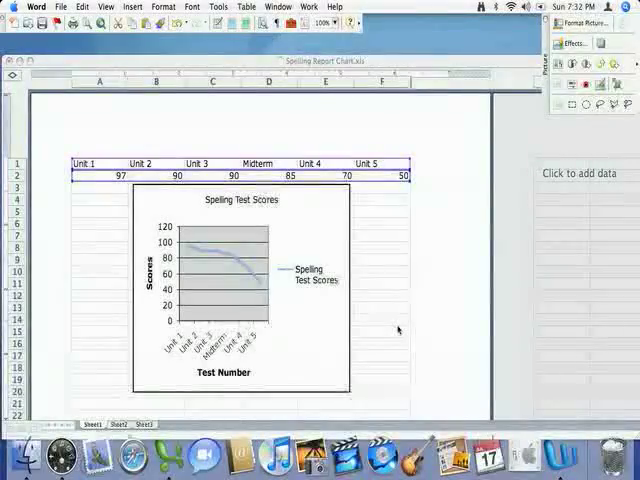
{"action": "left_click", "coordinate": [240, 300]}
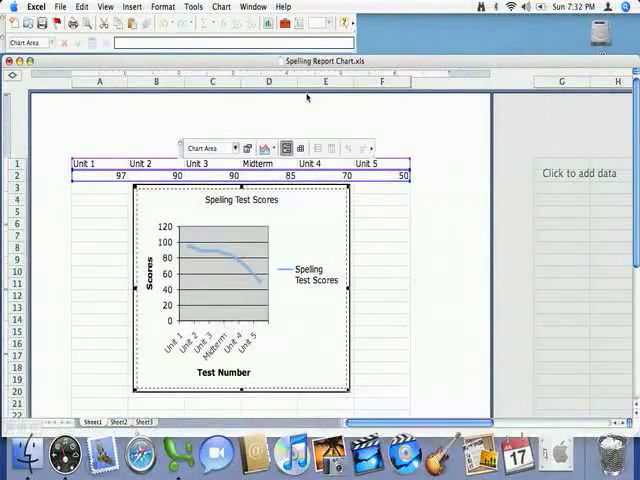